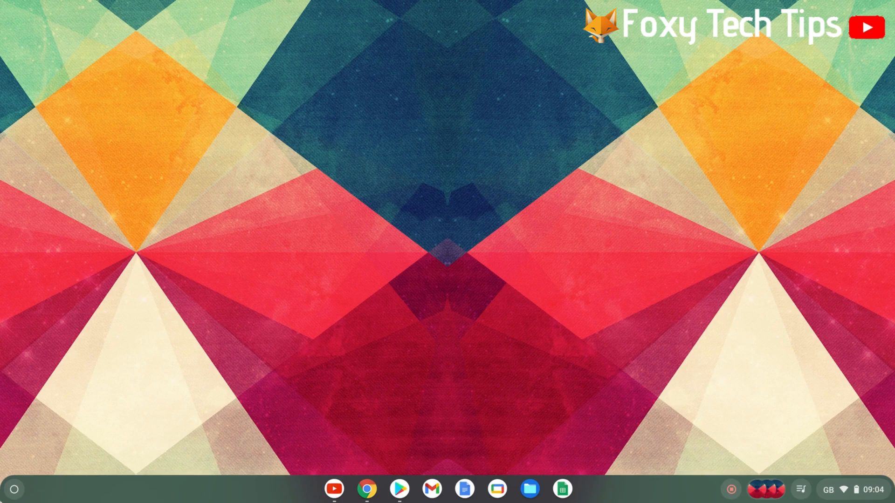
- Launch the Settings app from the ChromeOS launcher
left_click(14, 490)
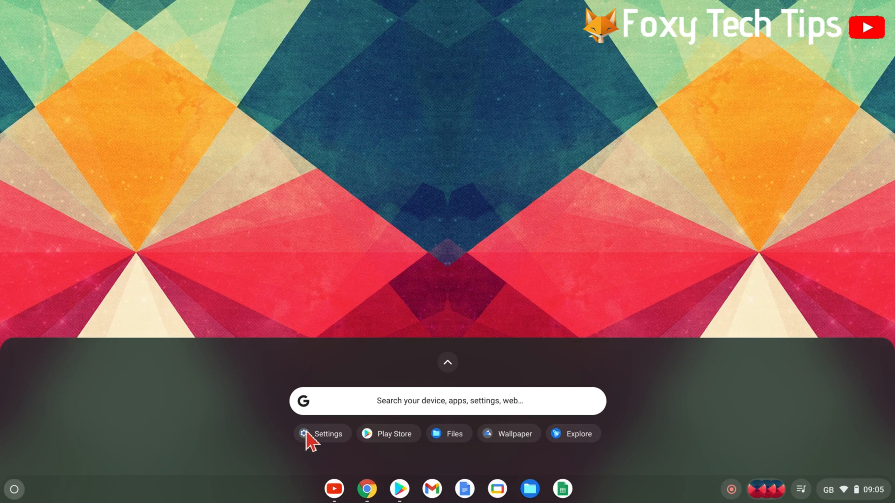
left_click(321, 434)
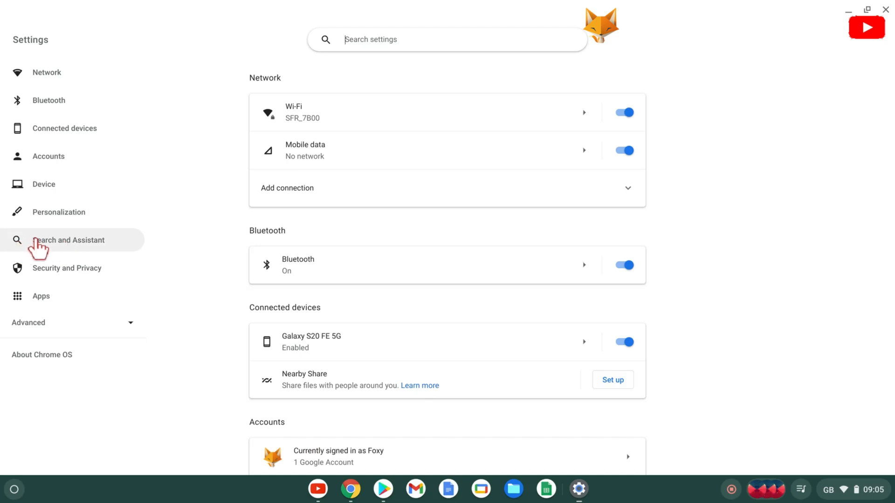
- Navigate to the Search page under Search and Assistant, showing Google as preferred engine
left_click(68, 240)
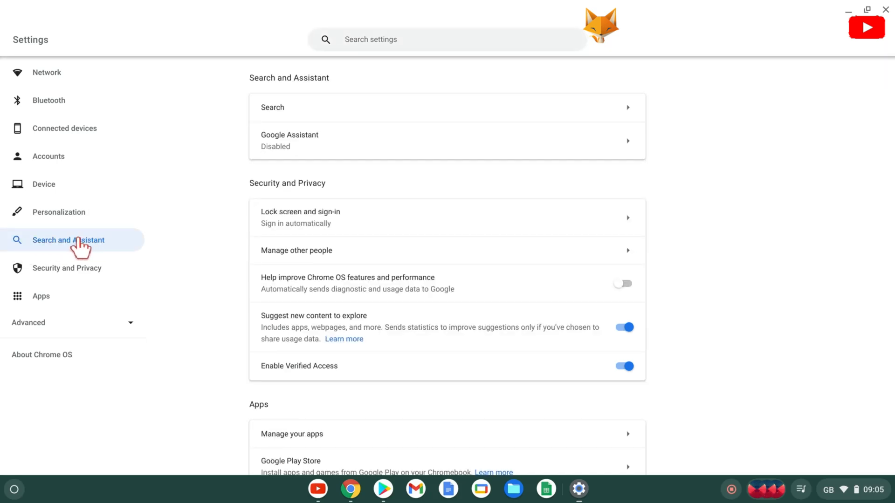
mouse_move(274, 107)
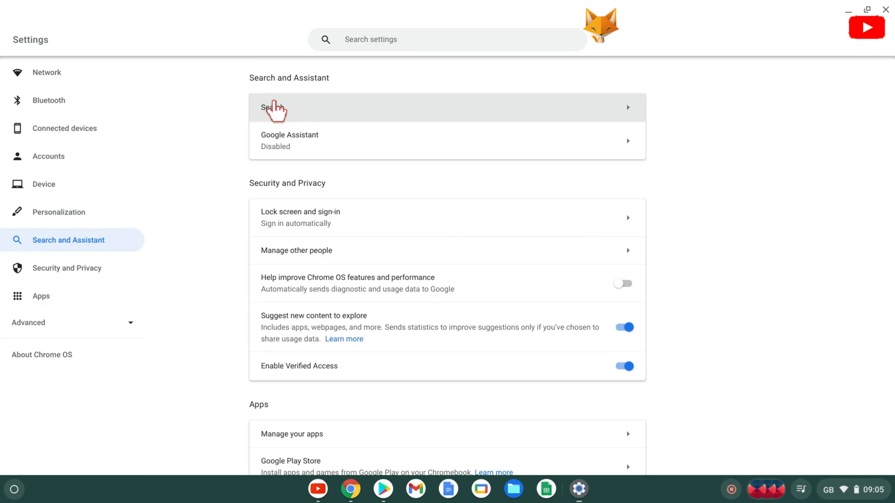
left_click(274, 108)
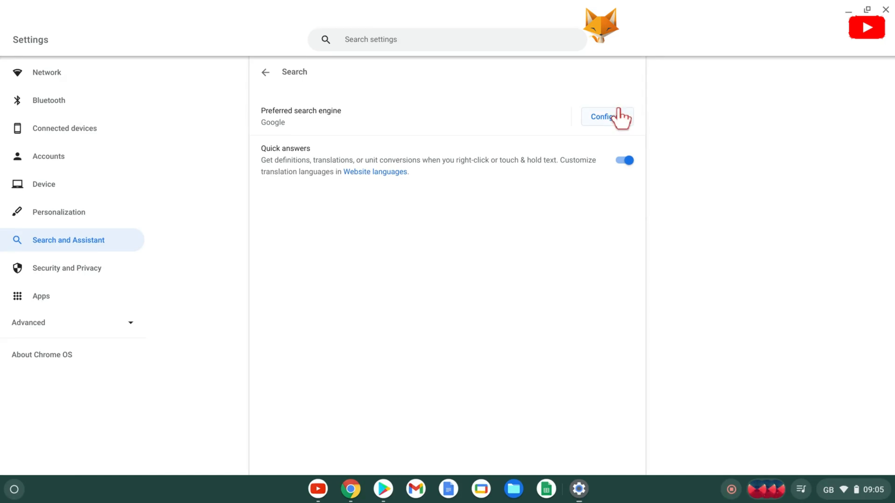
left_click(607, 116)
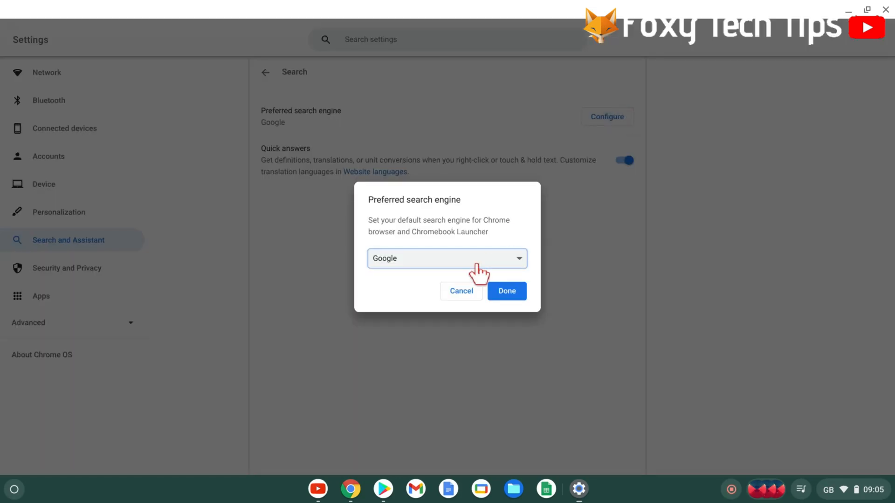
left_click(447, 259)
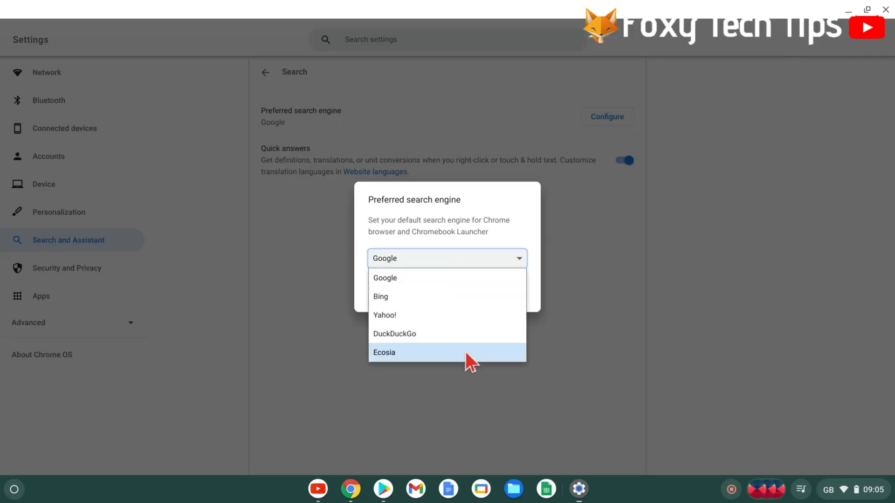
mouse_move(454, 297)
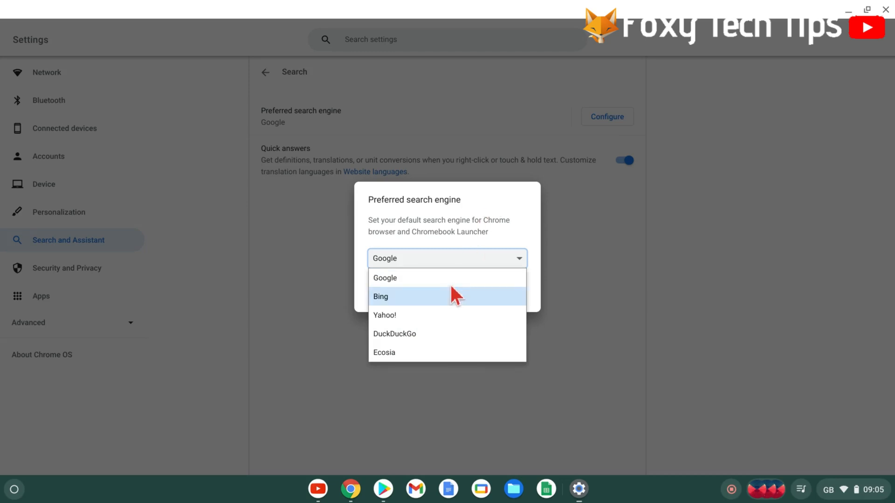
mouse_move(473, 310)
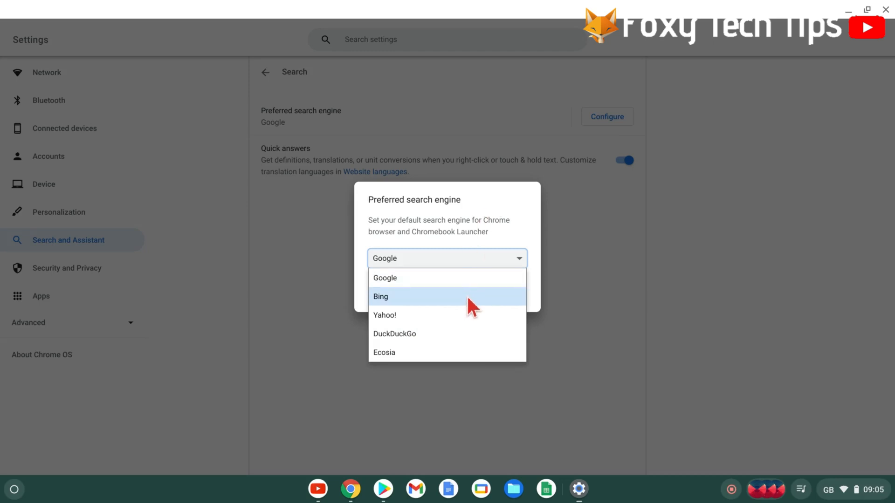
mouse_move(545, 253)
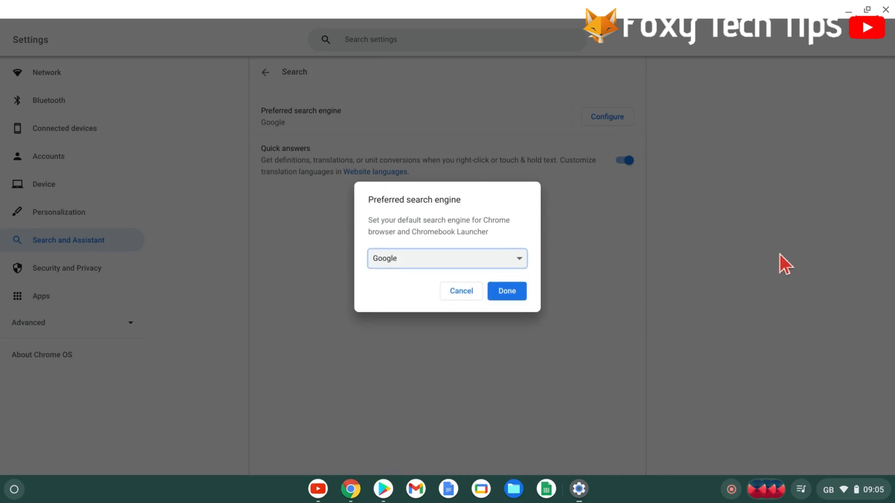
left_click(505, 291)
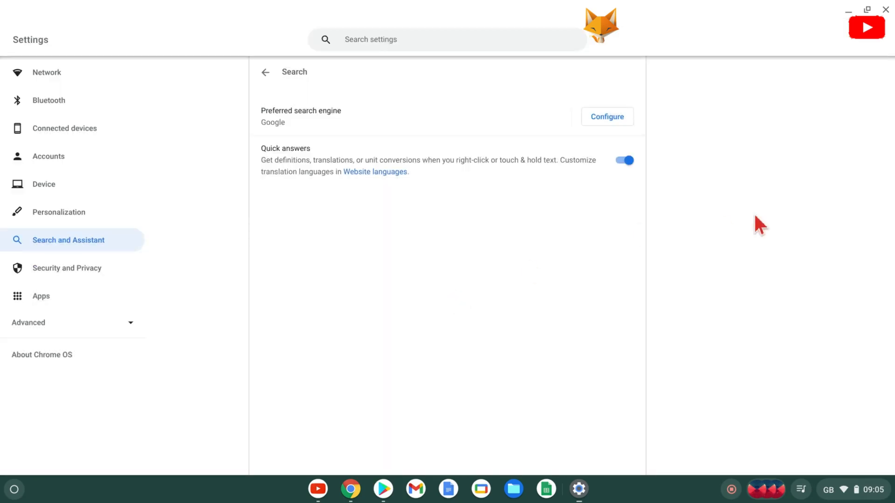